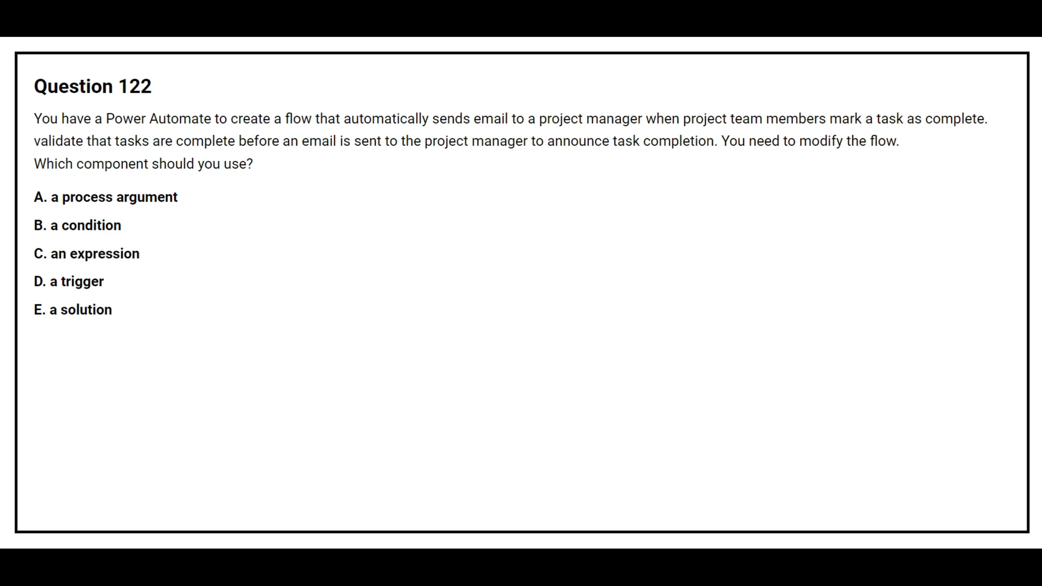
Mark No for Question 124's custom connector certification statement and move to the next question.
{"action": "left_click", "coordinate": [77, 225]}
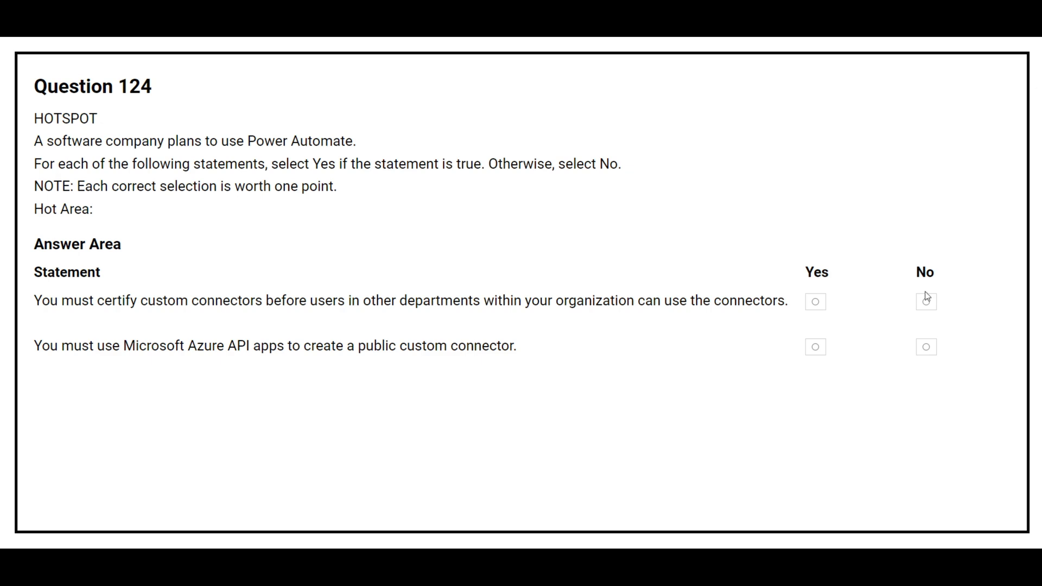
{"action": "left_click", "coordinate": [926, 301]}
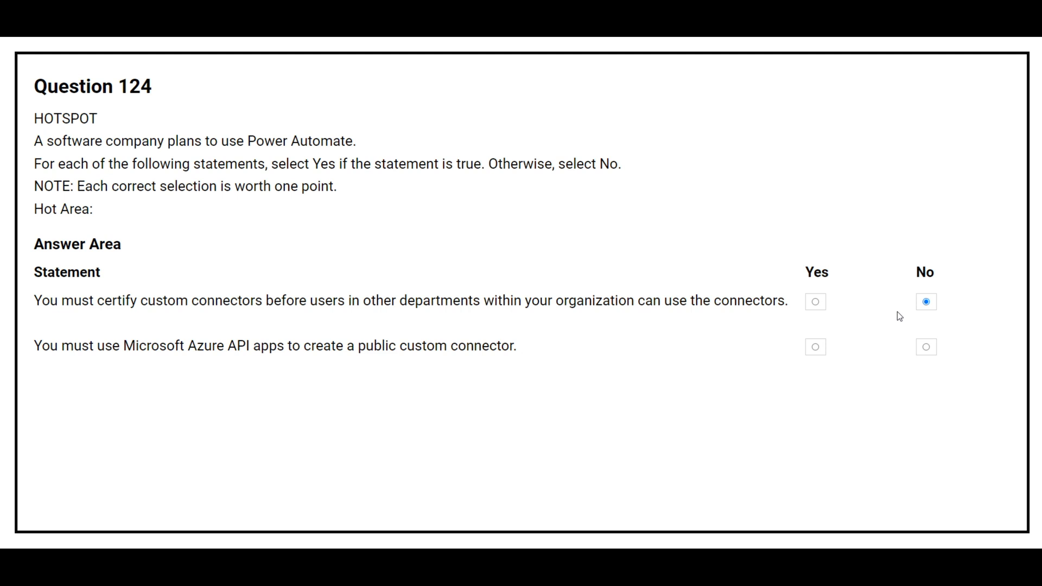
{"action": "left_click", "coordinate": [926, 346]}
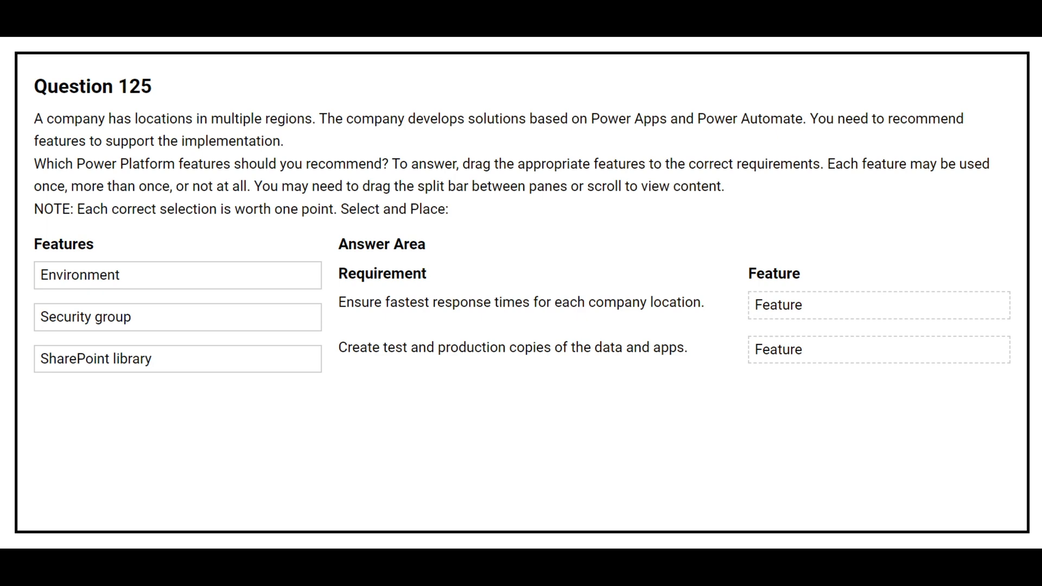
Drag a Power Platform feature into the first Feature slot of Question 125.
{"action": "left_click_drag", "start_coordinate": [80, 275], "coordinate": [877, 305]}
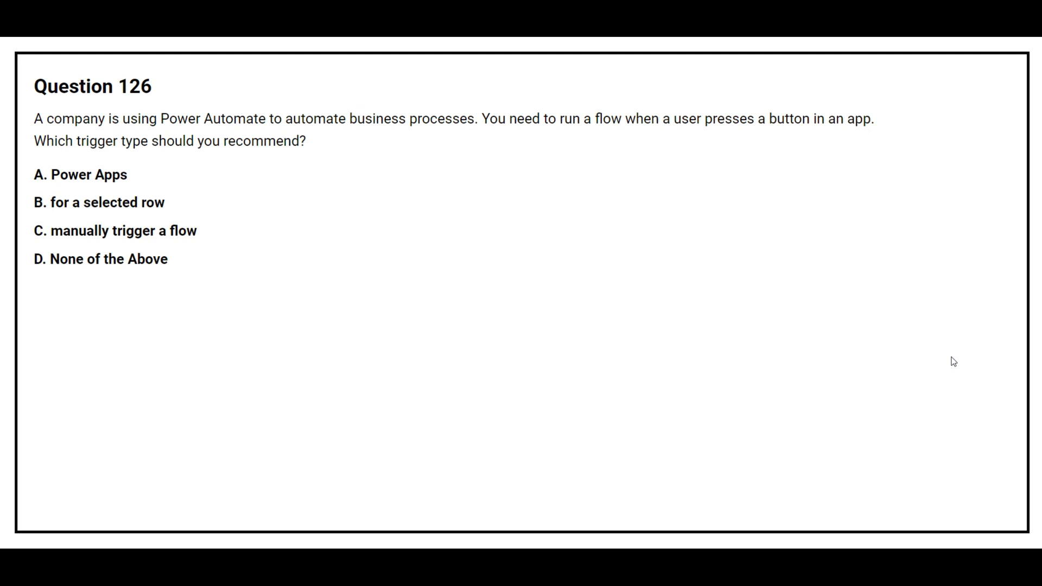
Advance to Question 126 on the trigger type for an app button flow.
{"action": "left_click", "coordinate": [79, 174]}
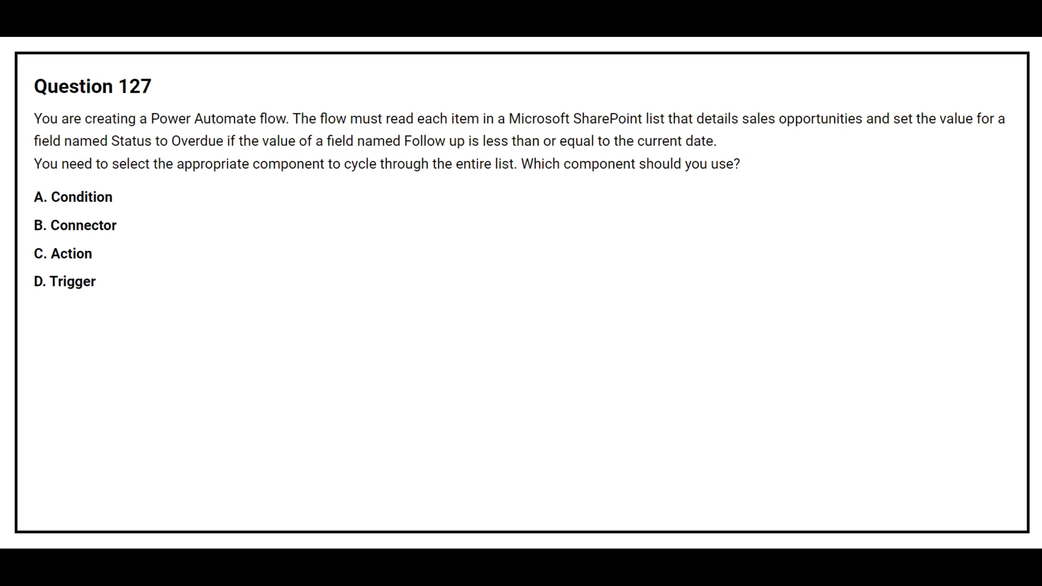
Advance to Question 127 on cycling through a SharePoint list.
{"action": "left_click", "coordinate": [63, 254]}
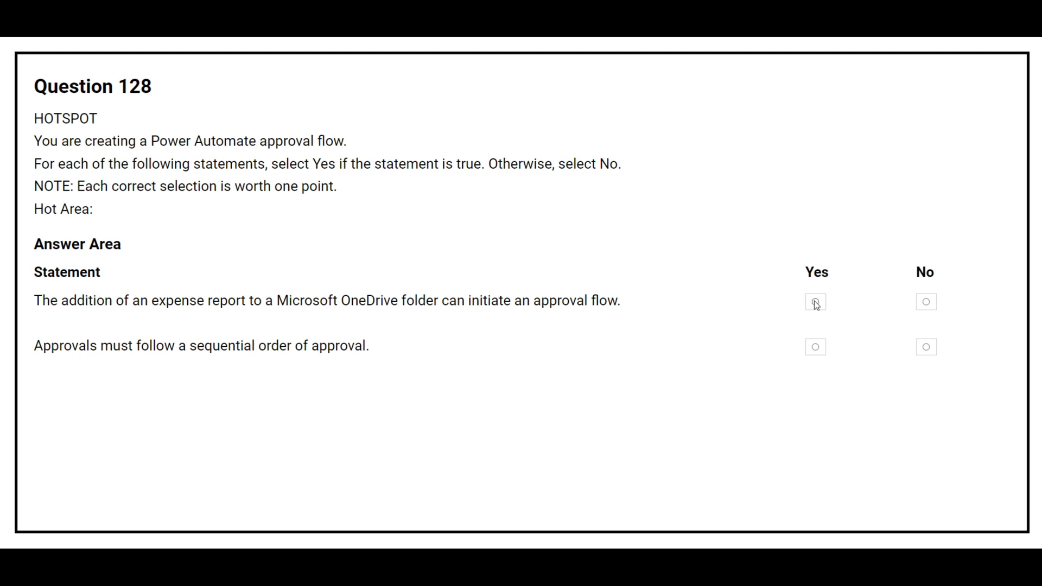
Mark Yes for the OneDrive expense report approval statement and move to Question 129.
{"action": "left_click", "coordinate": [816, 301]}
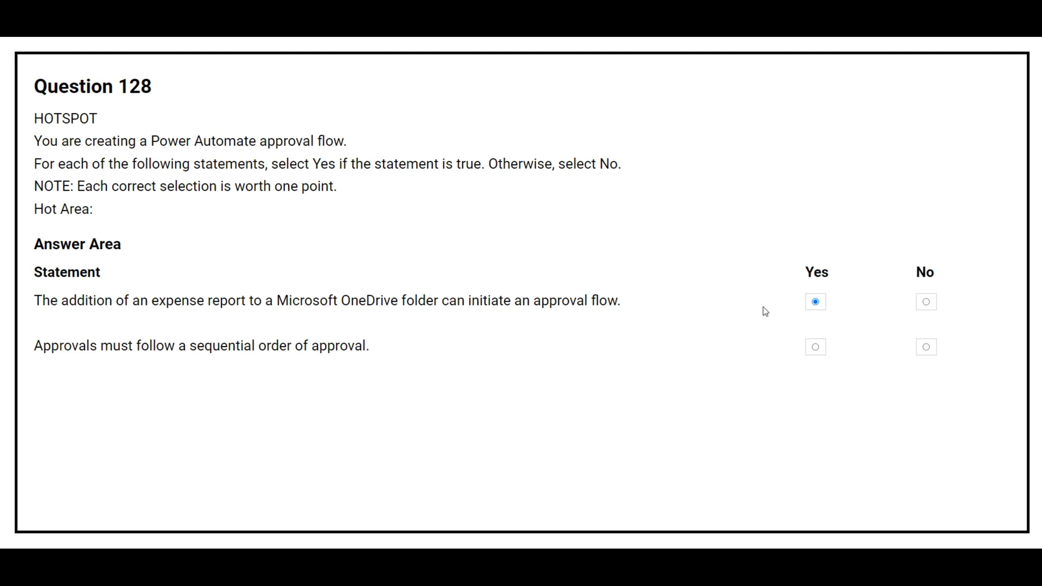
{"action": "left_click", "coordinate": [926, 347]}
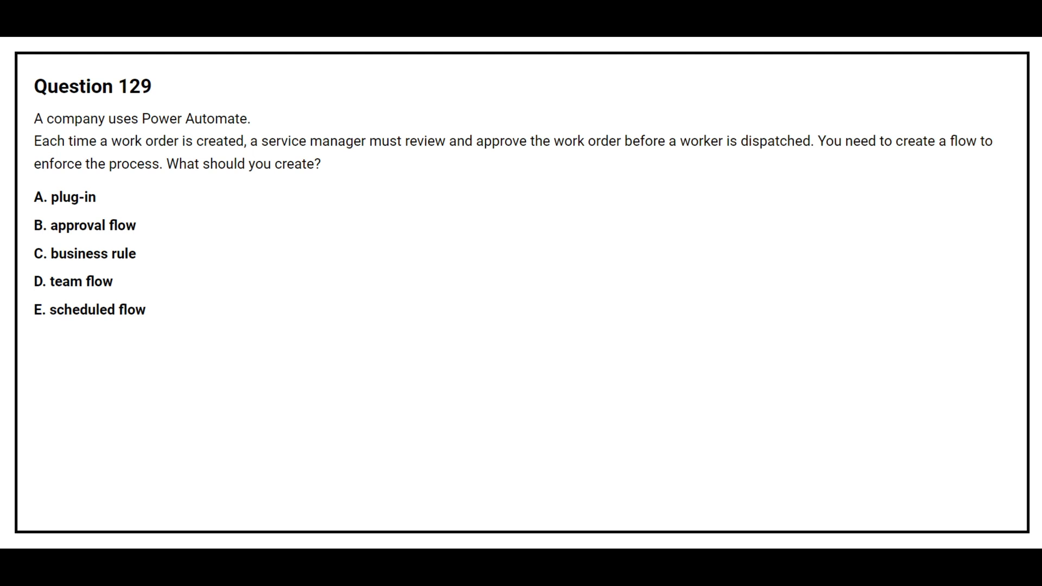
Advance to Question 129 on manager approval of work orders.
{"action": "left_click", "coordinate": [84, 224]}
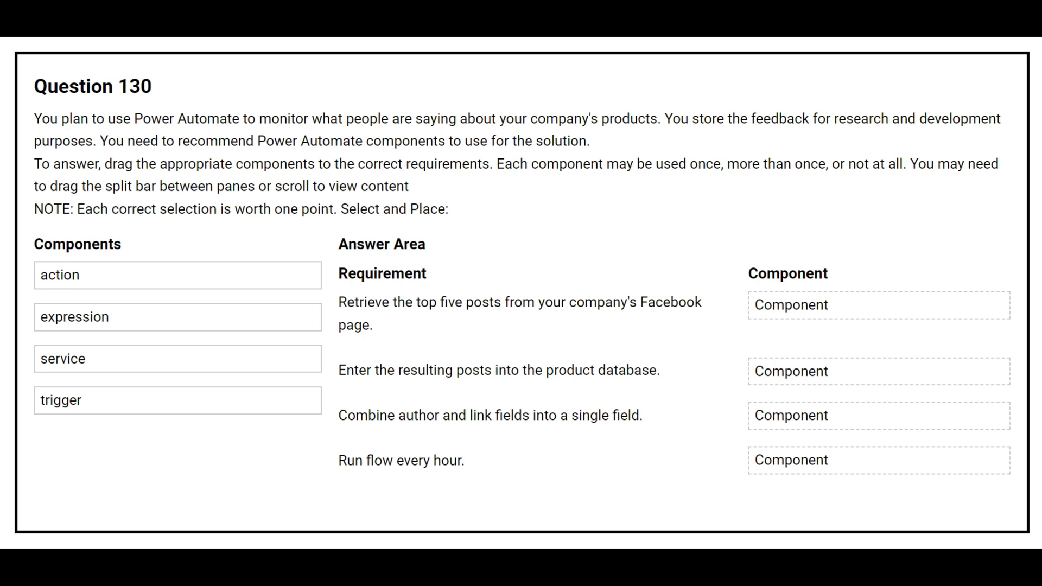
Place action for retrieving and entering Facebook posts, and expression for combining author and link.
{"action": "left_click_drag", "start_coordinate": [59, 275], "coordinate": [878, 305]}
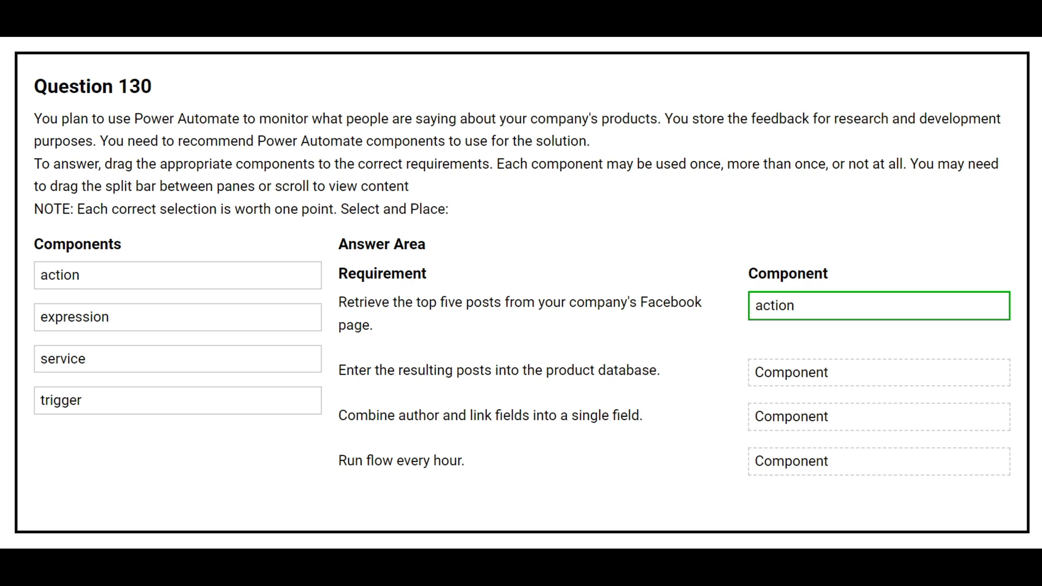
{"action": "left_click_drag", "start_coordinate": [60, 274], "coordinate": [877, 372]}
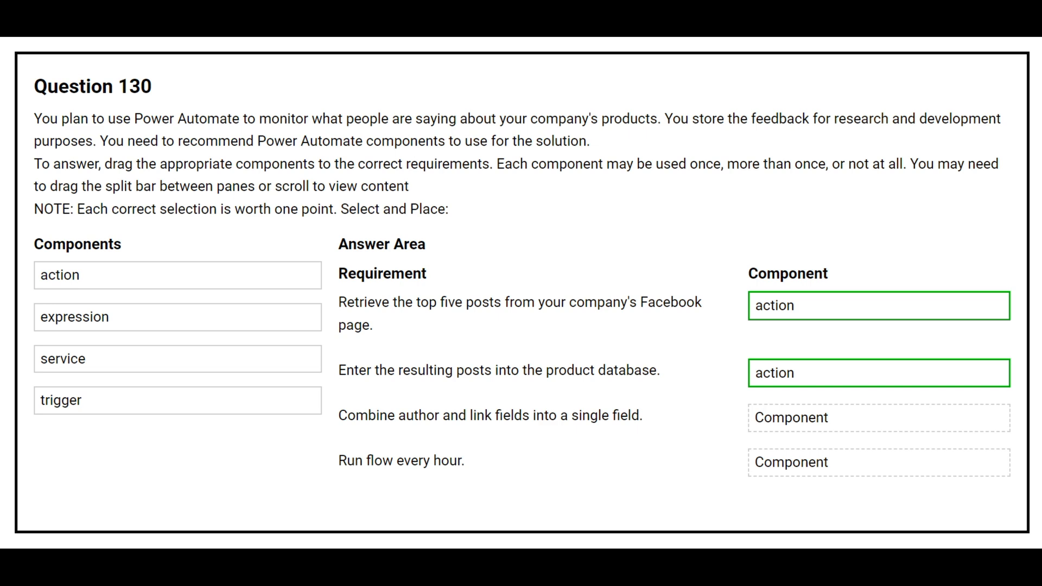
{"action": "left_click_drag", "start_coordinate": [74, 316], "coordinate": [877, 418]}
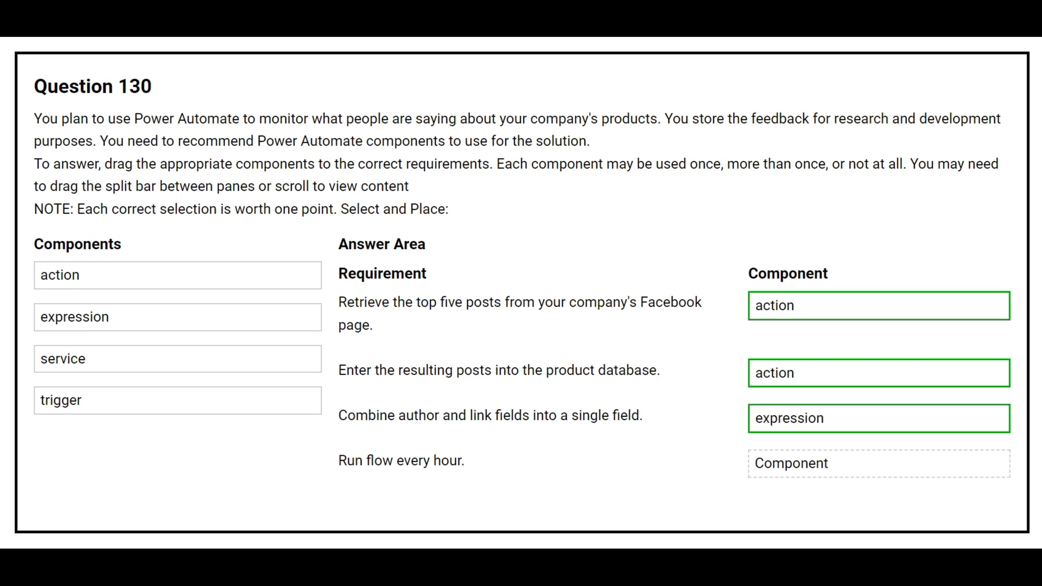